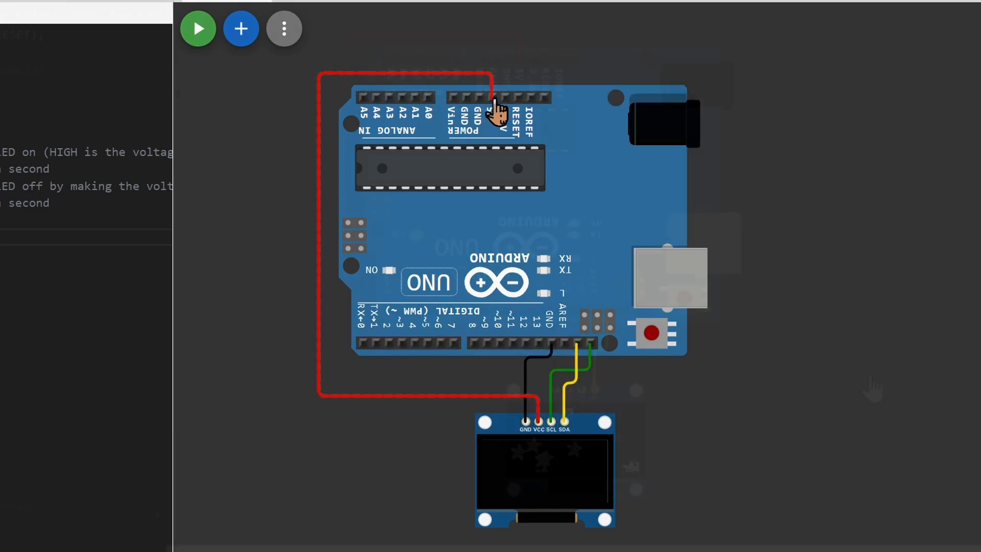
Step: Go to the Arduino simulator page and bring its featured projects grid into view
click(197, 28)
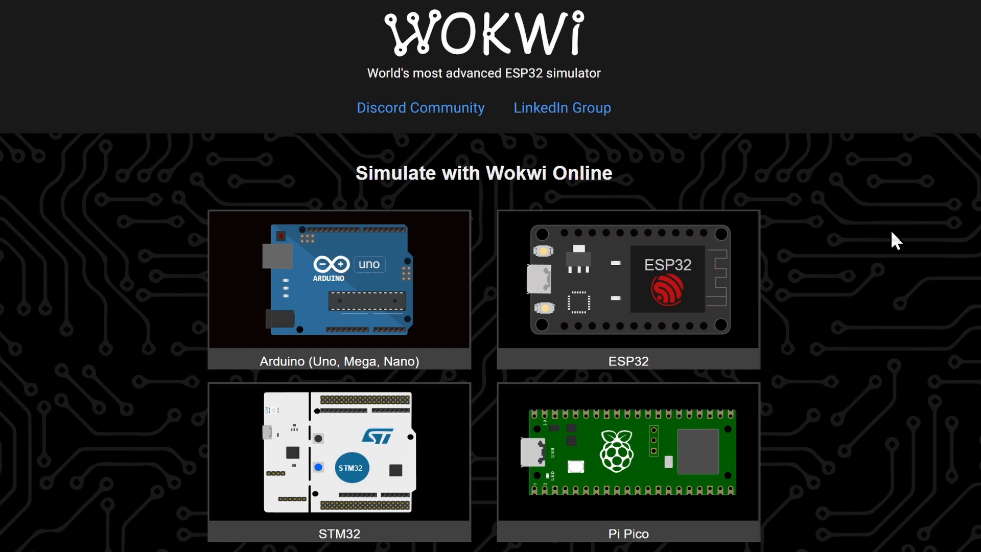
mouse_move(154, 210)
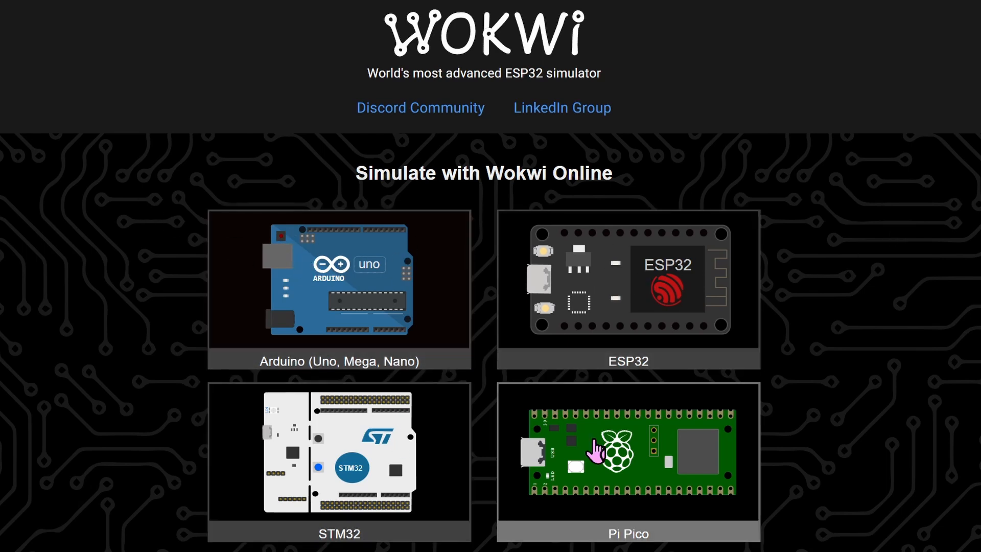
mouse_move(373, 287)
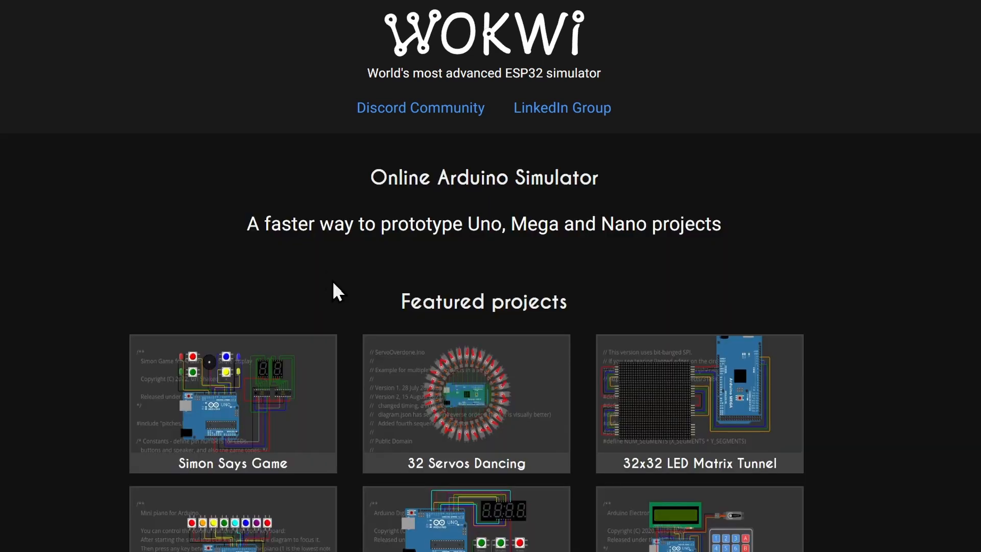
scroll(down, 3)
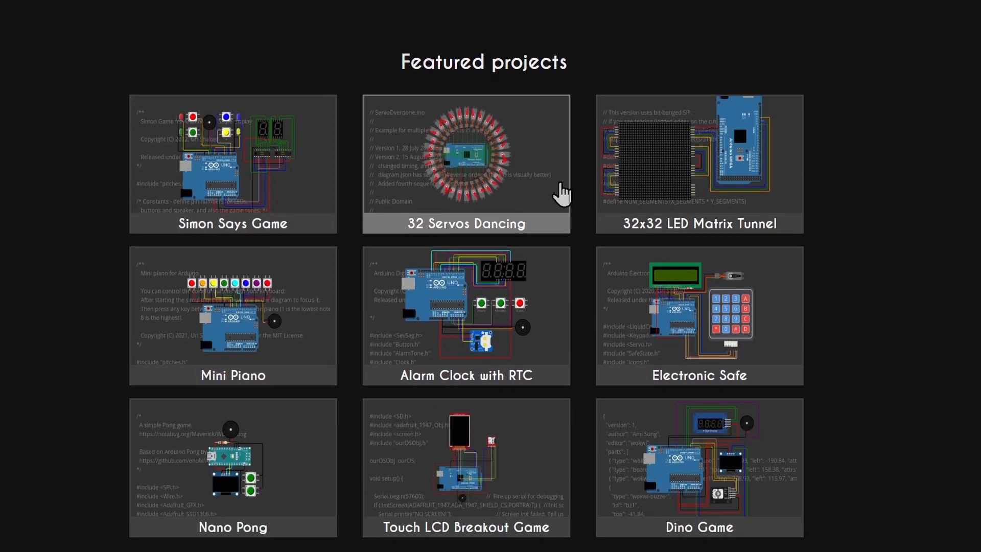
scroll(down, 3)
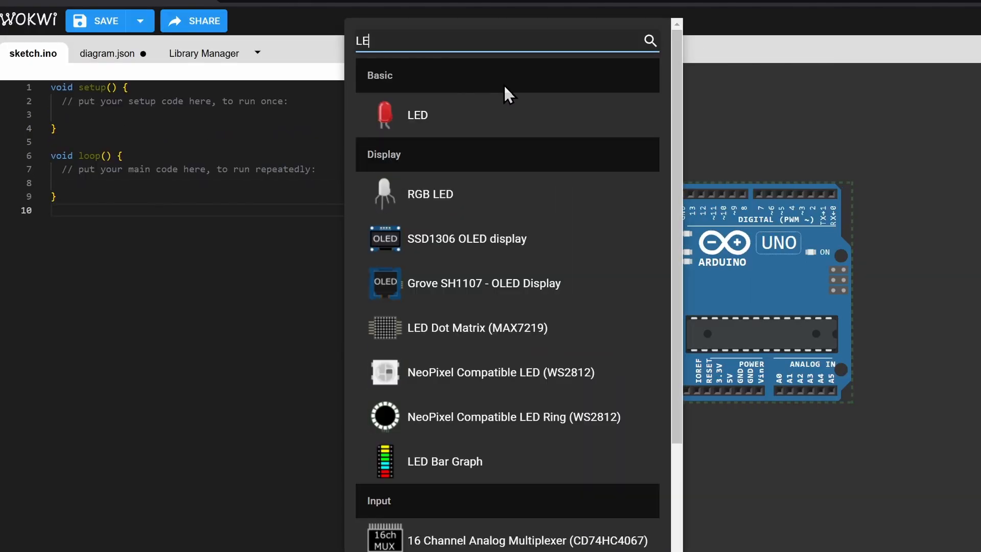
Step: Add an LED and a resistor, setting the resistor value to 1 kΩ
click(417, 115)
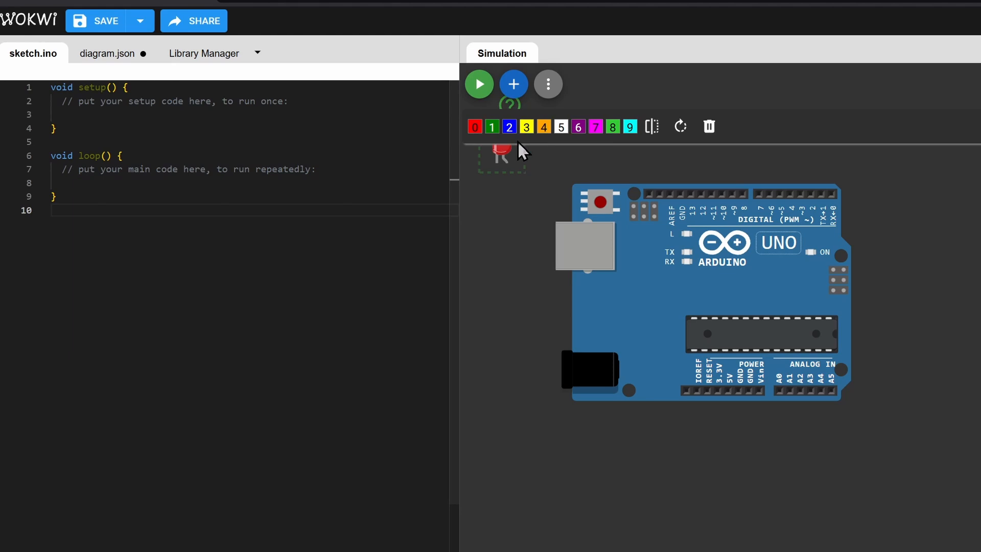
click(514, 83)
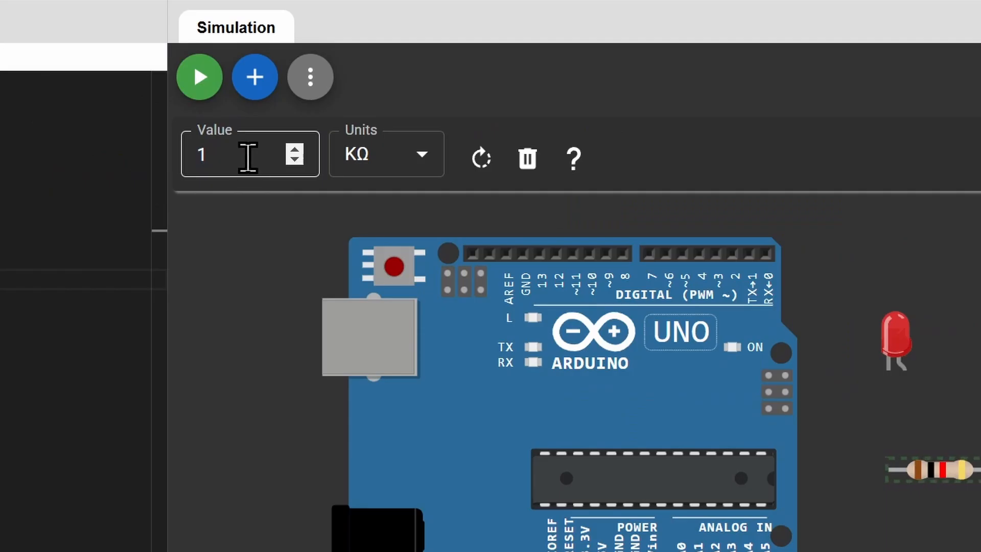
text(000)
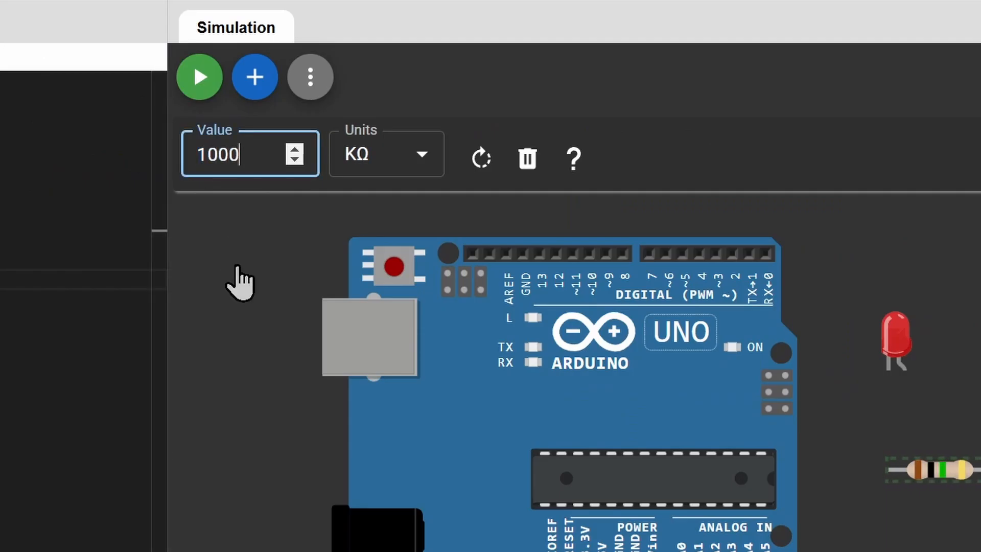
click(651, 416)
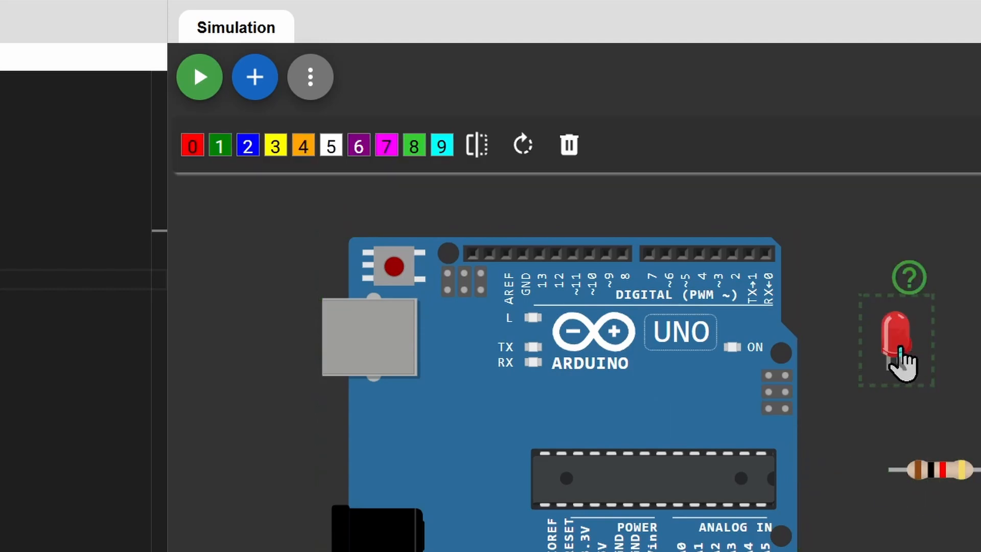
Step: Change the LED colour from green to orange in its palette
click(219, 145)
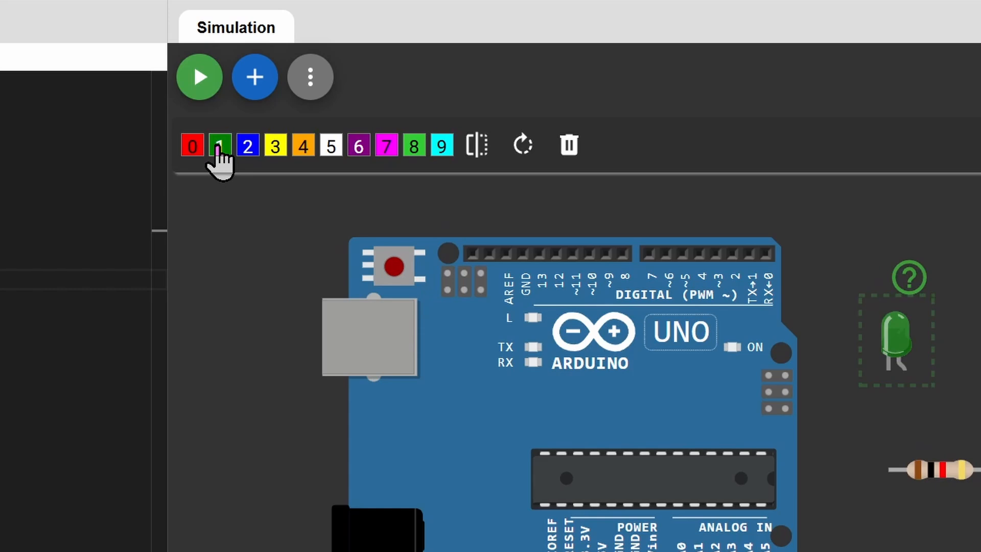
click(303, 146)
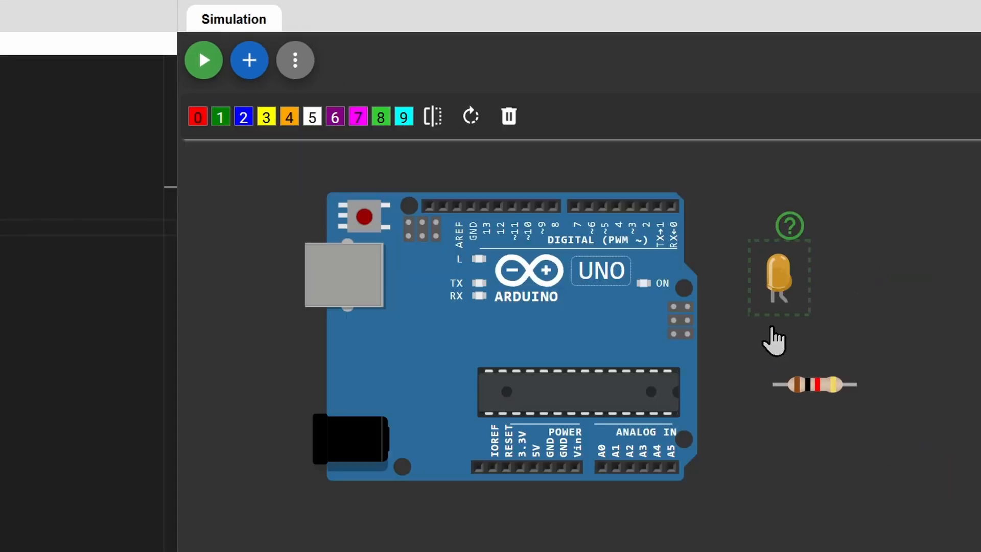
Step: Rotate the resistor and the Uno upright and move the resistor beside pin 13
click(814, 385)
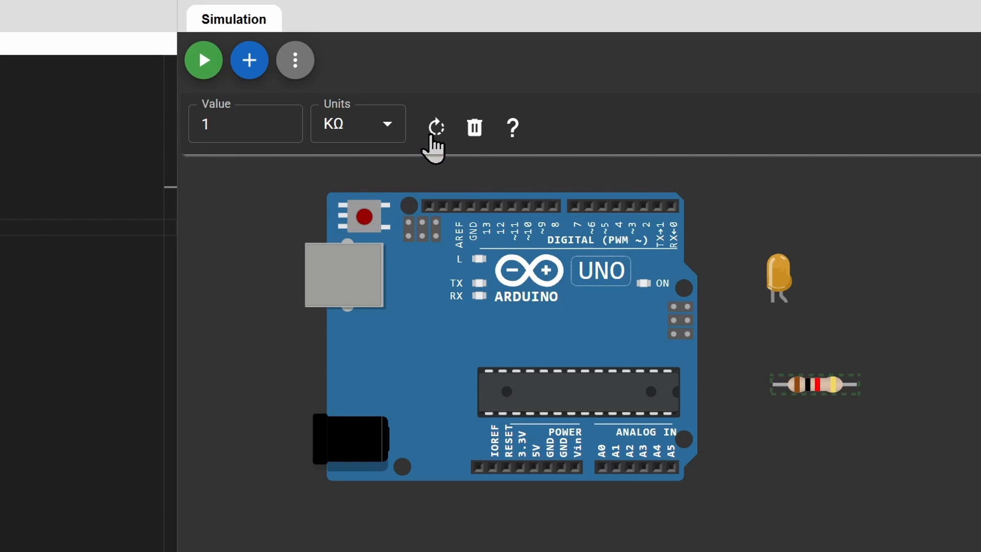
click(435, 127)
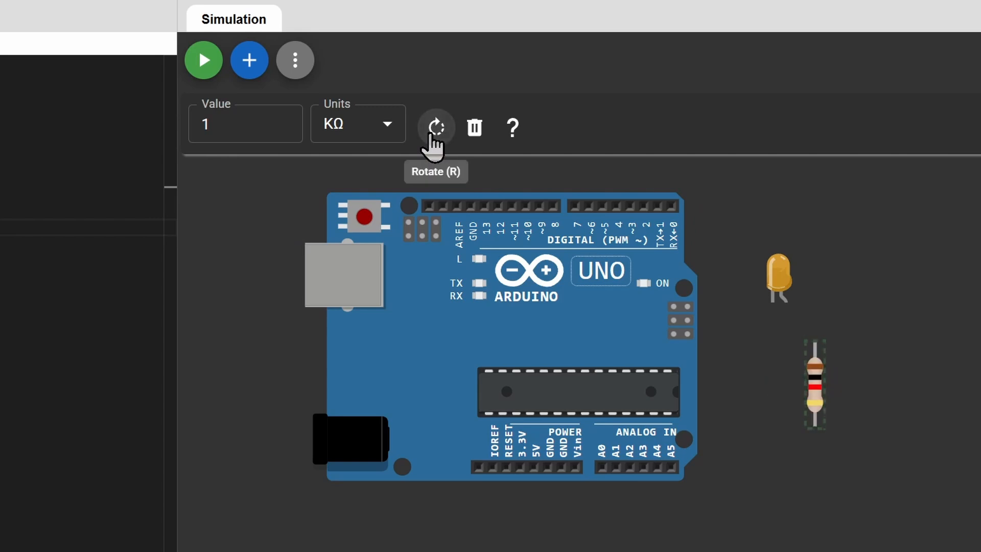
click(436, 127)
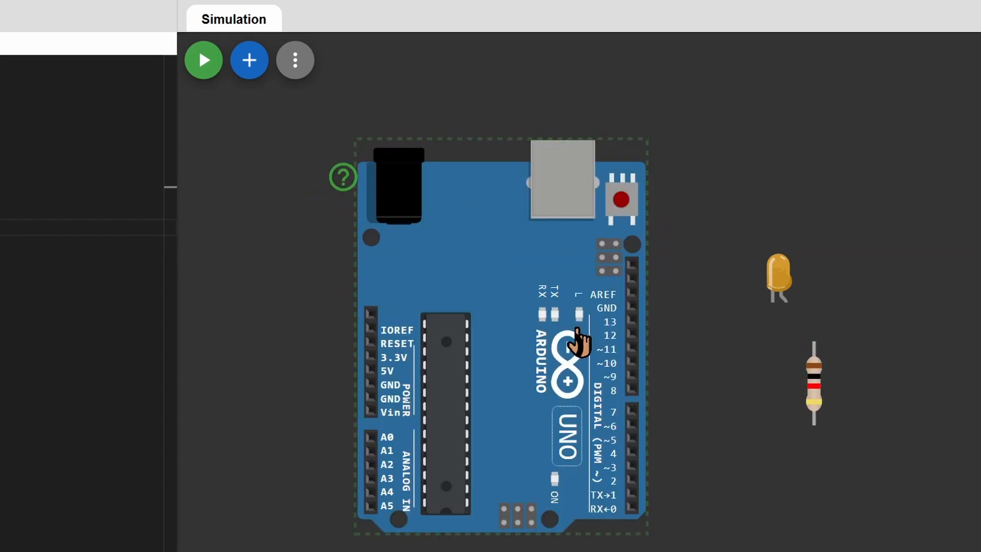
drag(576, 341, 497, 466)
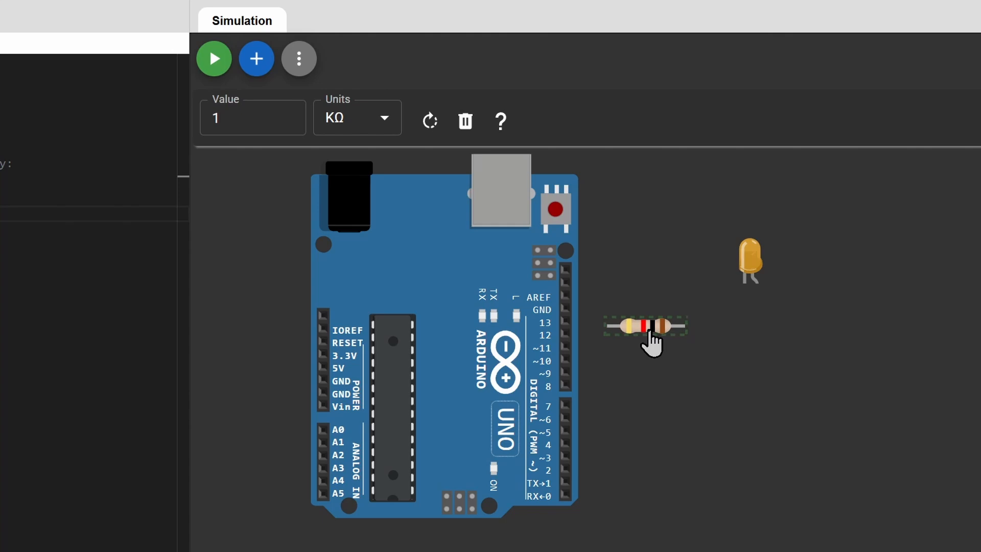
Step: Wire the resistor to the Uno's pin 13
drag(645, 326, 573, 323)
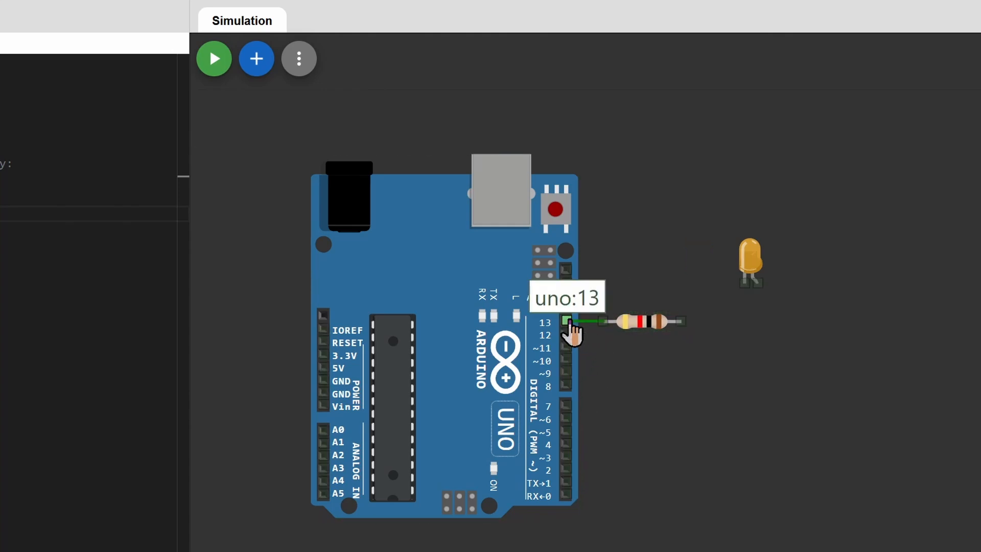
click(748, 262)
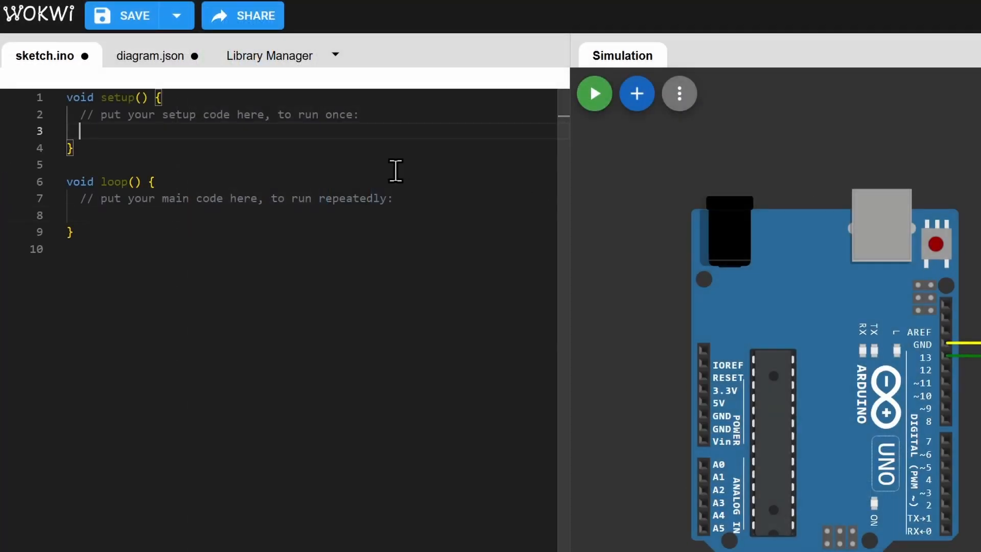
Step: Write pinMode(LED_BUILTIN, OUTPUT) and the blink code, then run the LED simulation
text(pinMode(LED_BUILTIN, OUTPUT);)
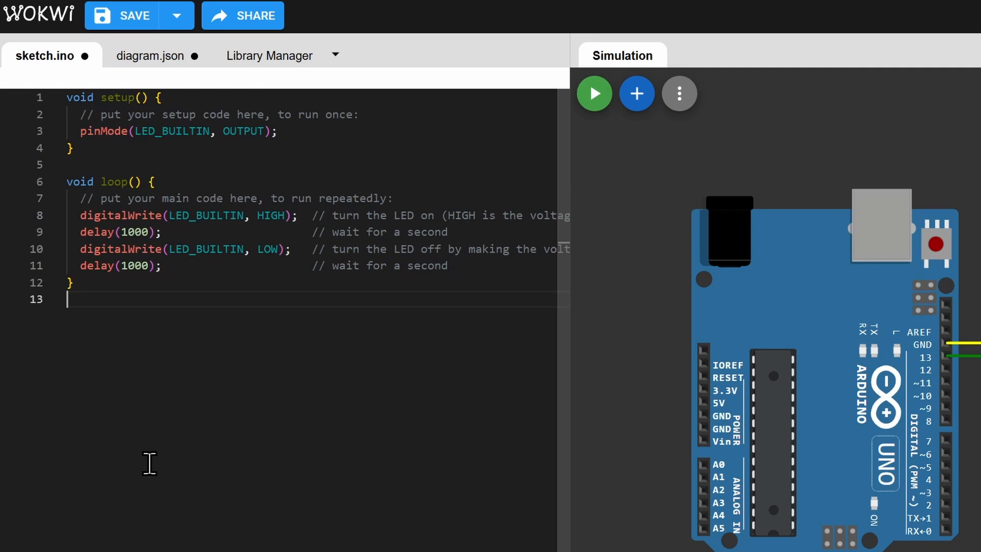
mouse_move(575, 179)
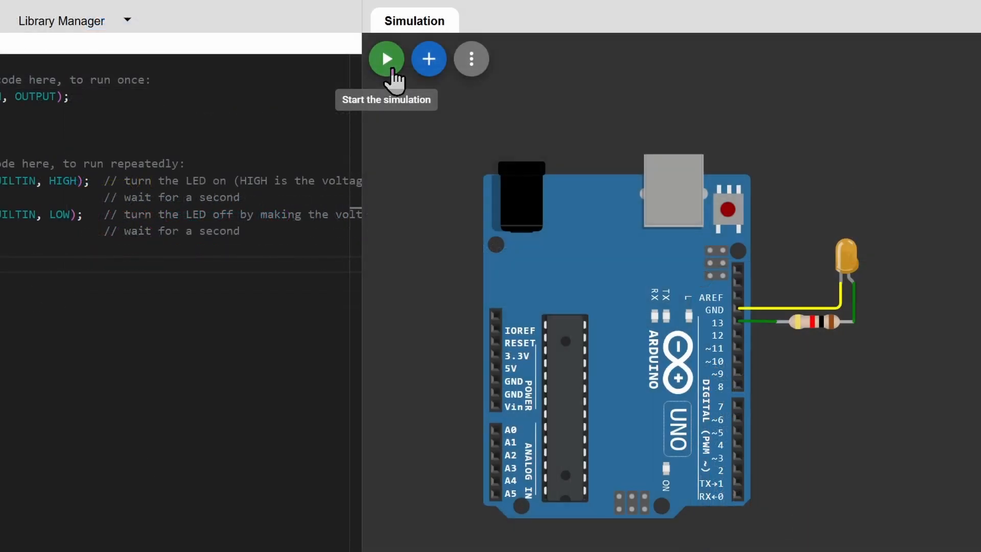
click(386, 59)
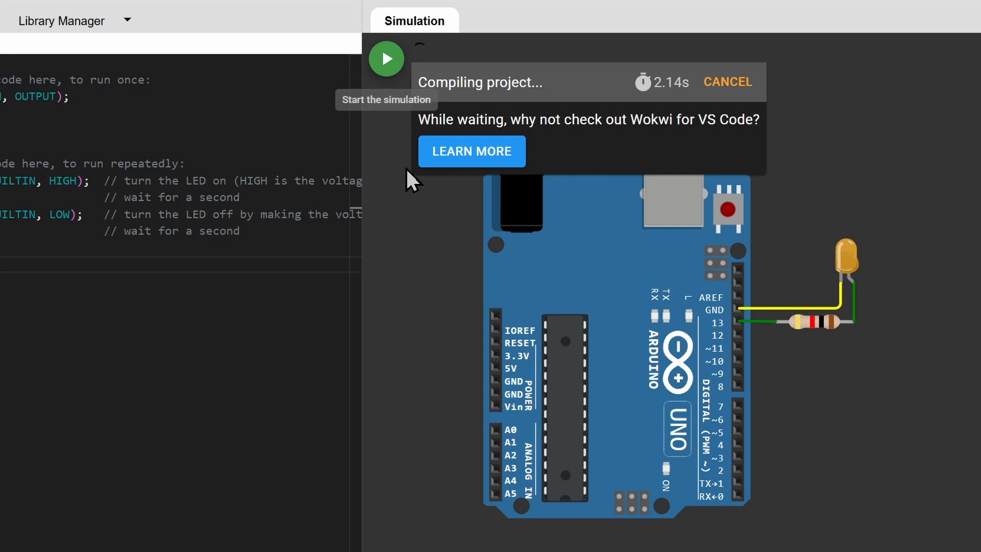
click(386, 59)
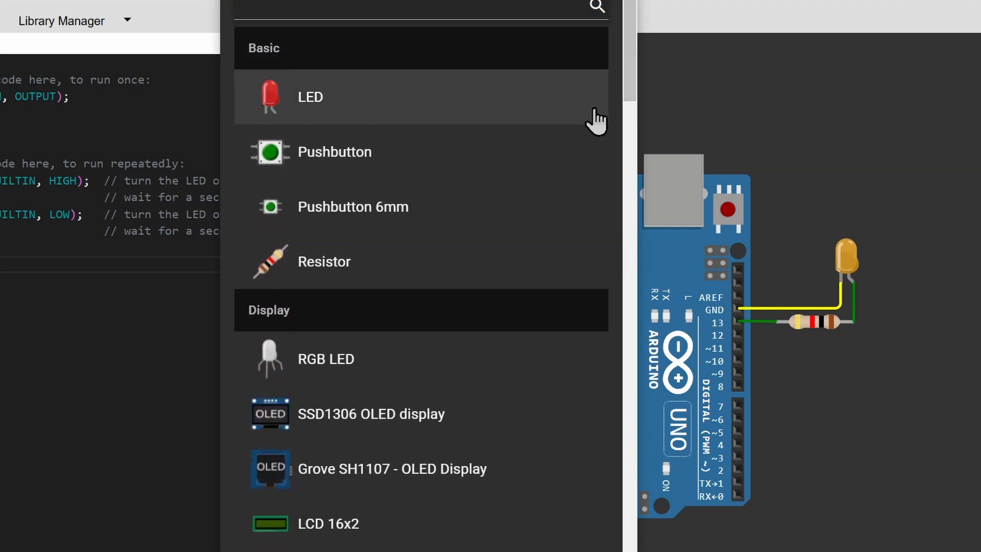
mouse_move(504, 426)
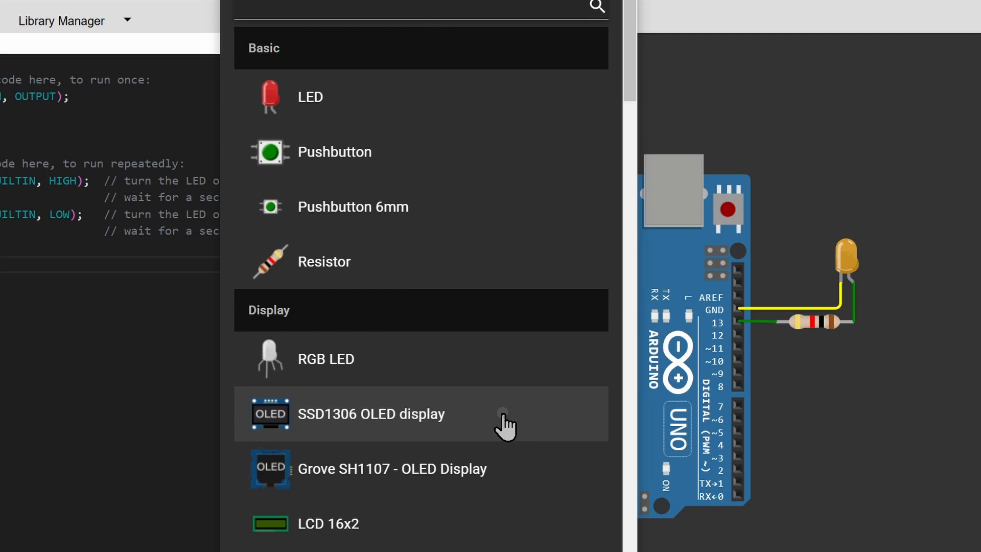
Step: Add an SSD1306 OLED display and place it right of the Uno, removing the LED circuit
click(371, 414)
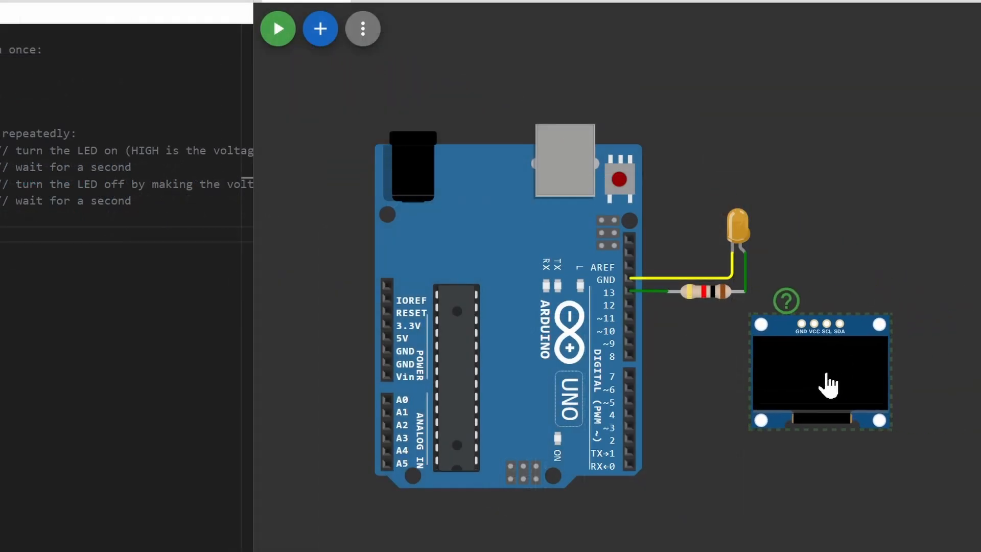
drag(822, 372, 840, 378)
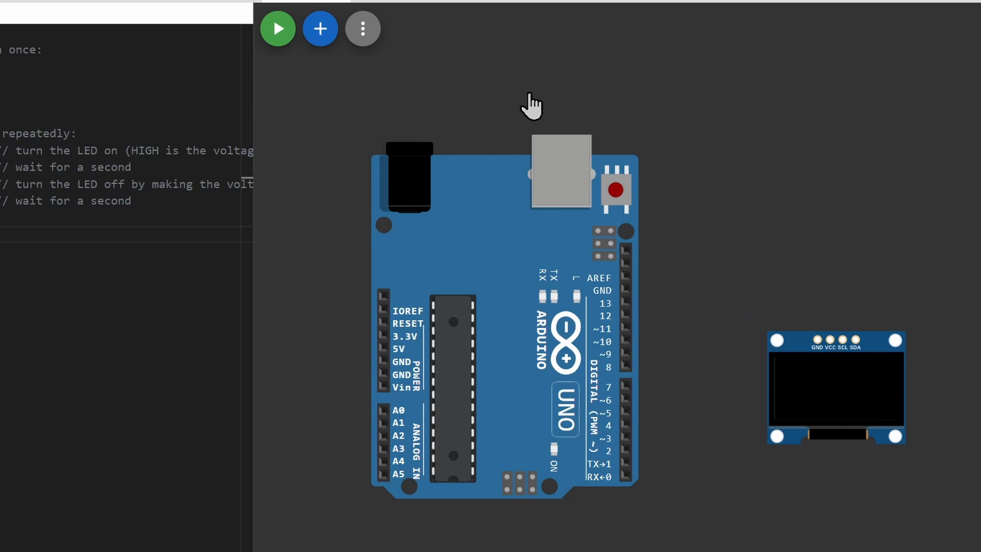
click(835, 388)
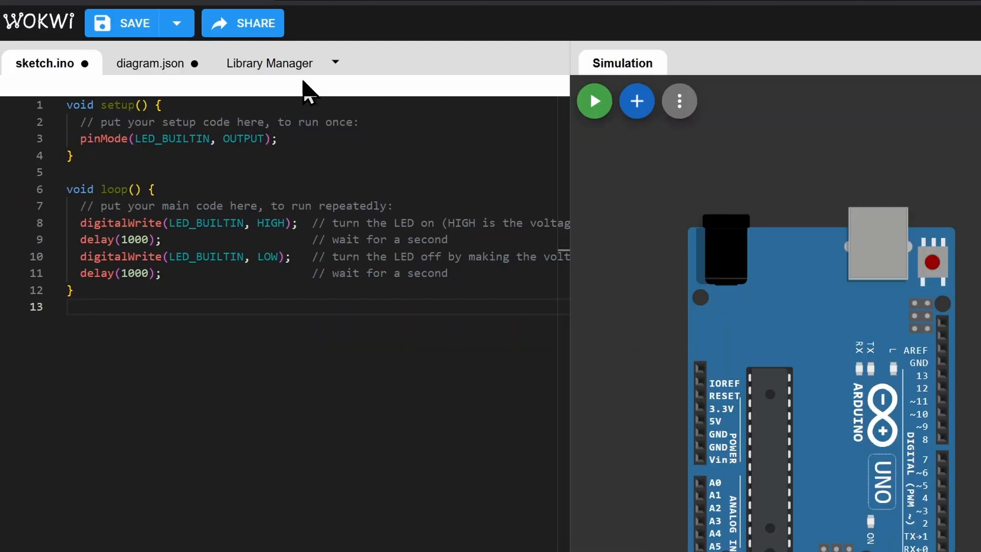
Step: Install the Adafruit SSD1306 library through the Library Manager and return to sketch.ino
click(270, 63)
text(adafruit ssd)
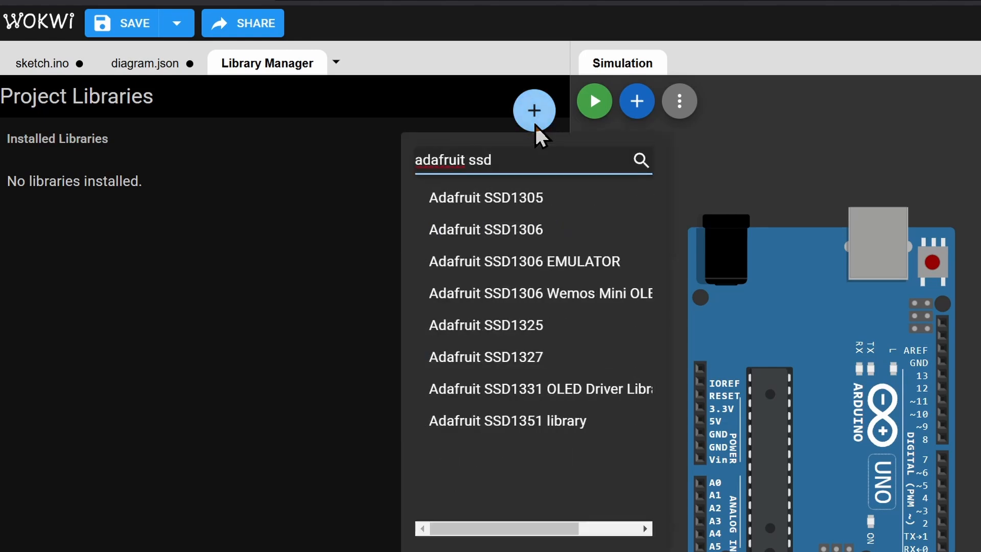
click(485, 228)
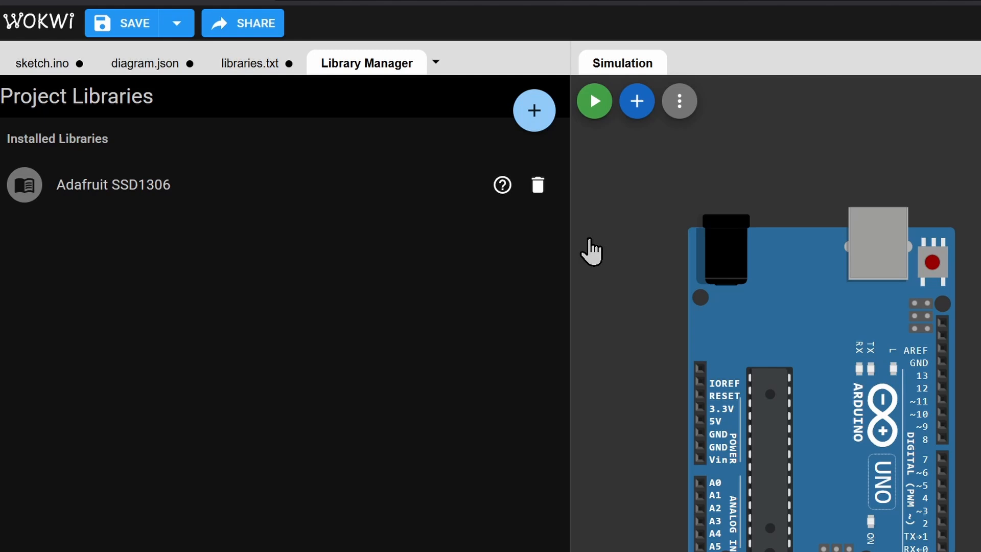
click(43, 63)
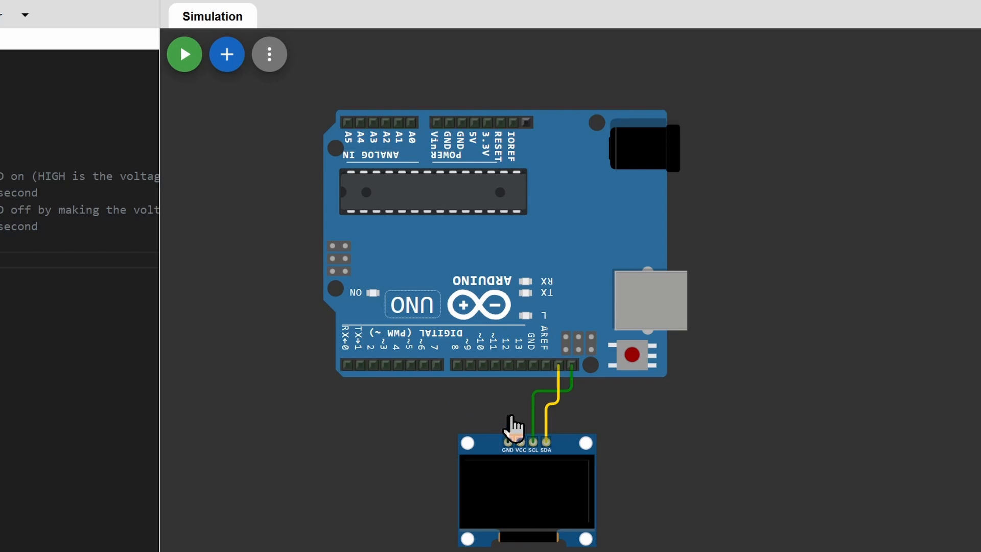
Step: Wire the OLED's GND to the Uno power header and run the SSD1306 demo simulation
drag(514, 432, 306, 103)
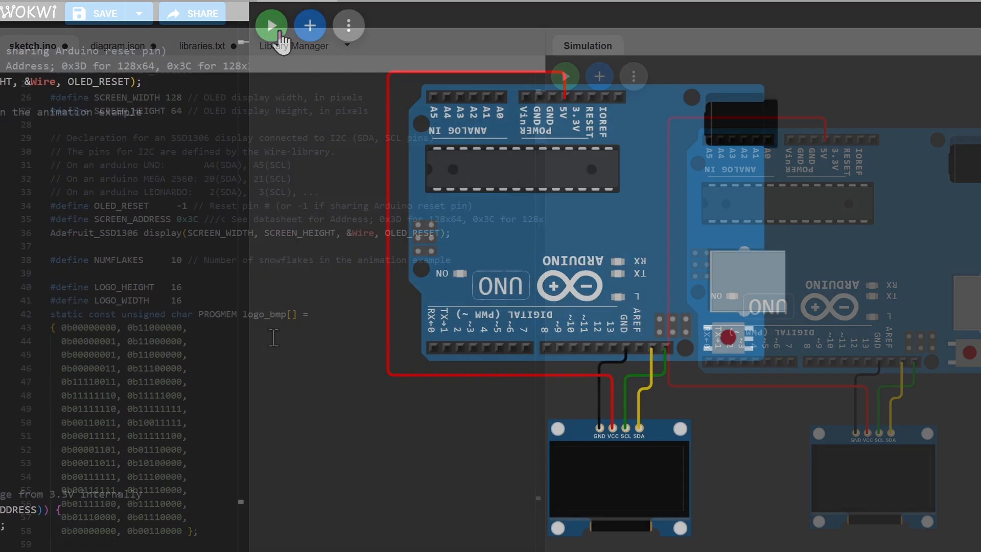
click(271, 25)
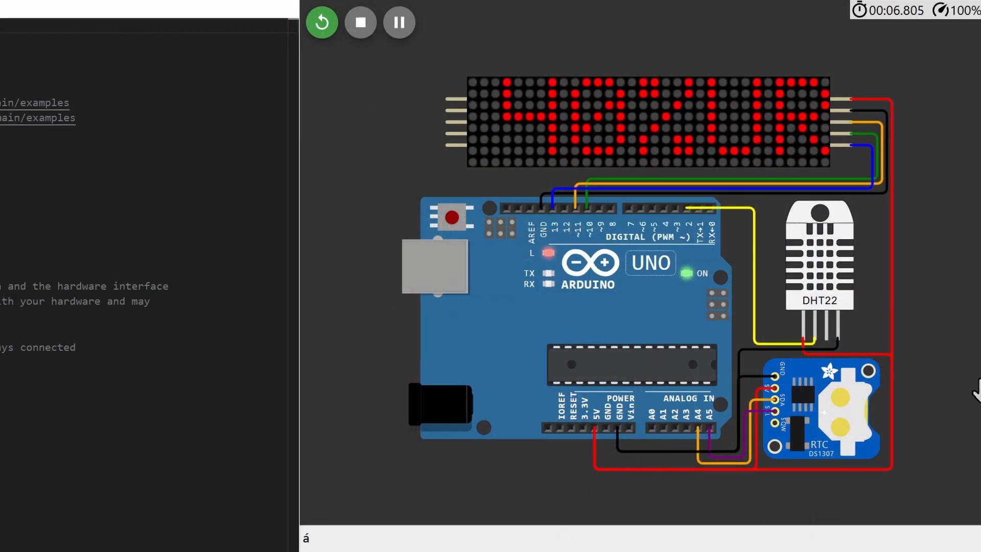
Step: Leave the dot matrix clock demo and scroll to the Arduino staff-picks gallery
click(817, 269)
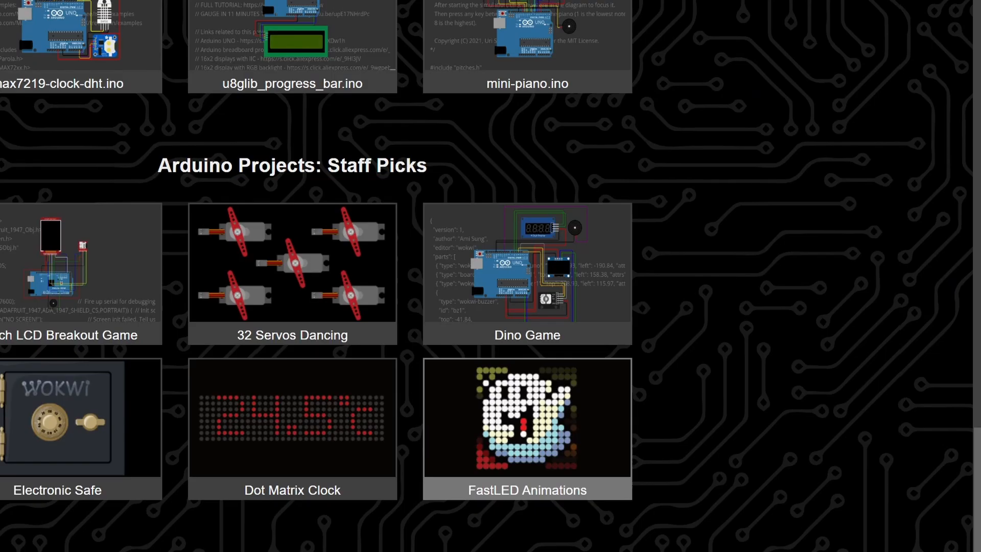
scroll(up, 3)
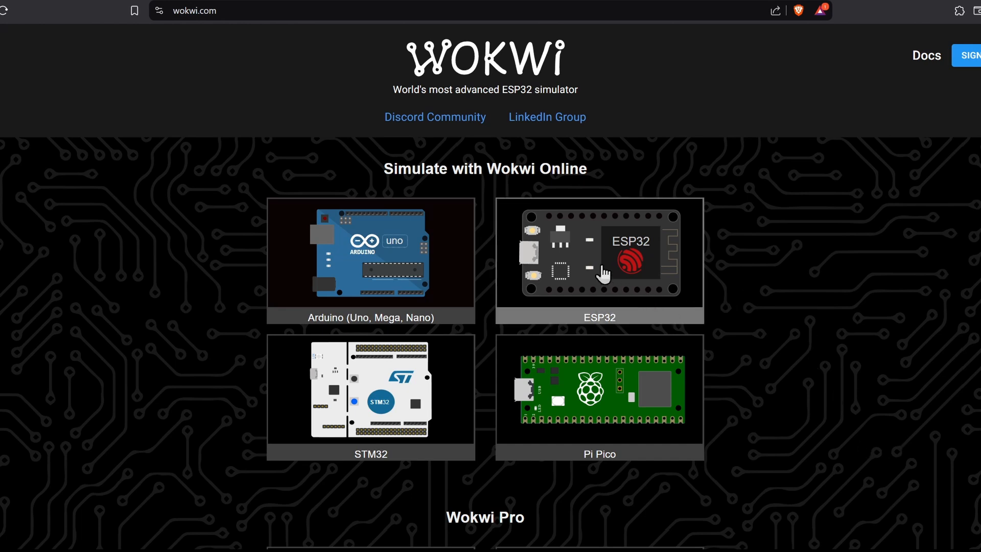
Step: Go to the ESP32 simulator page and open the NTP Clock example project
click(598, 260)
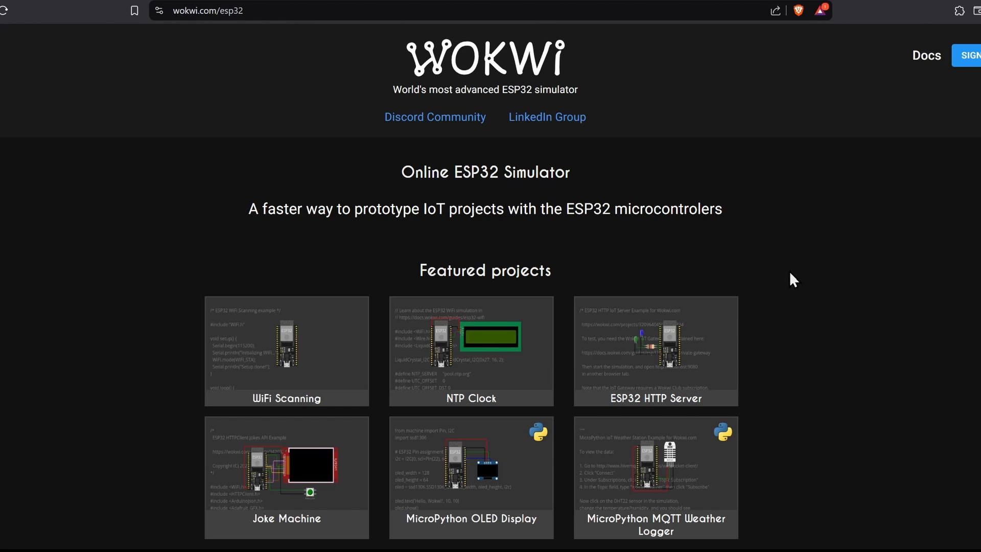
scroll(down, 3)
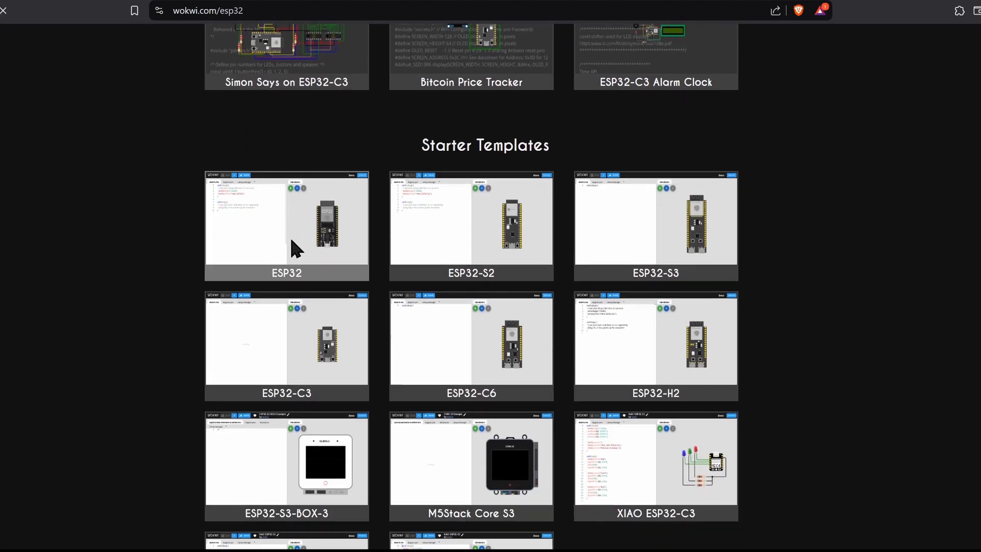
click(286, 226)
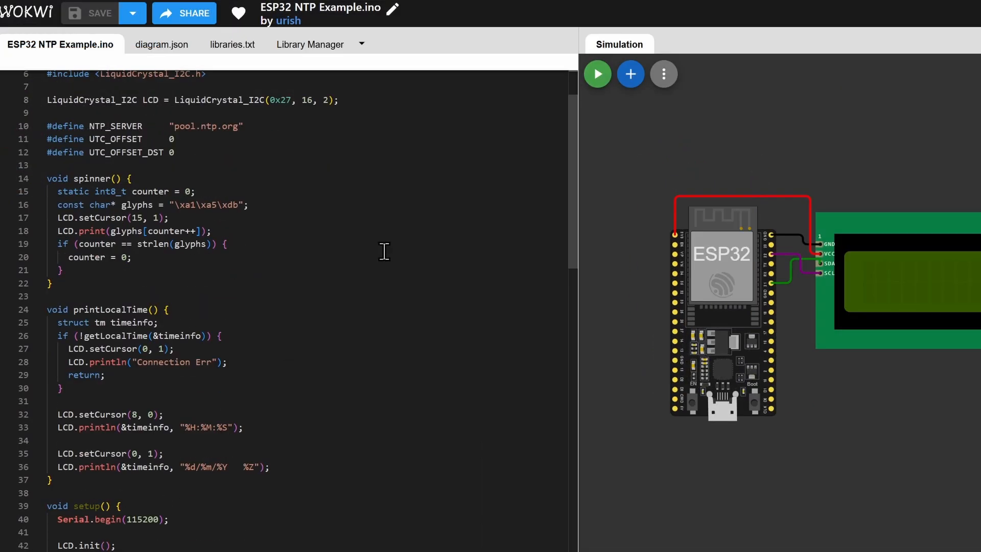
Step: Run the NTP clock, check its WiFi connection status, and pause at 05:01:05 UTC
click(596, 73)
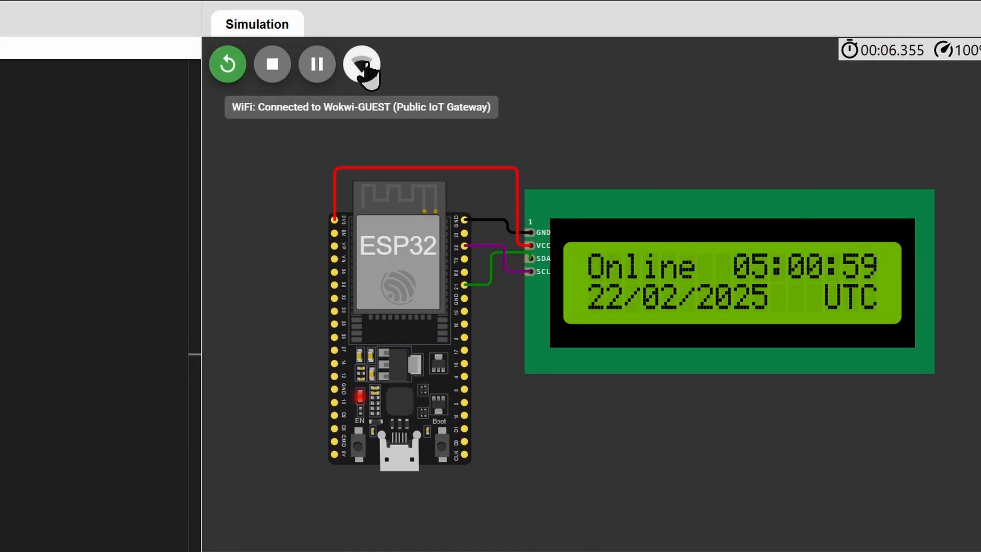
click(362, 63)
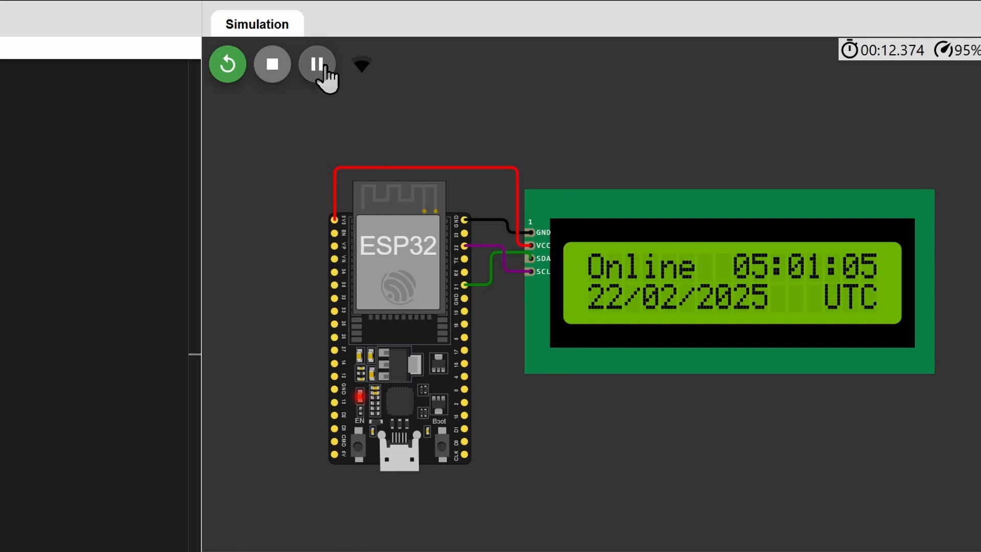
click(361, 64)
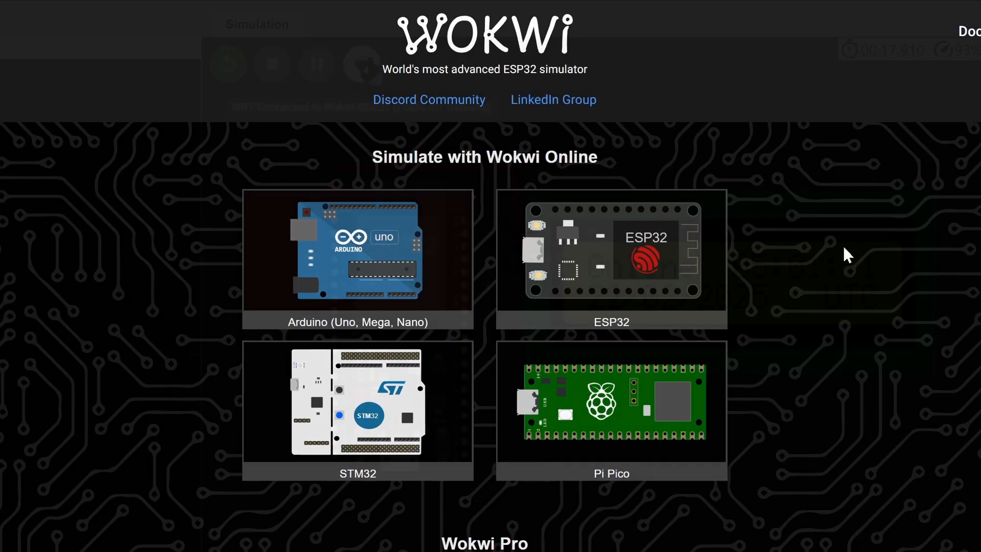
Step: Create a new MicroPython on ESP32 project from the Starter Templates section
scroll(down, 3)
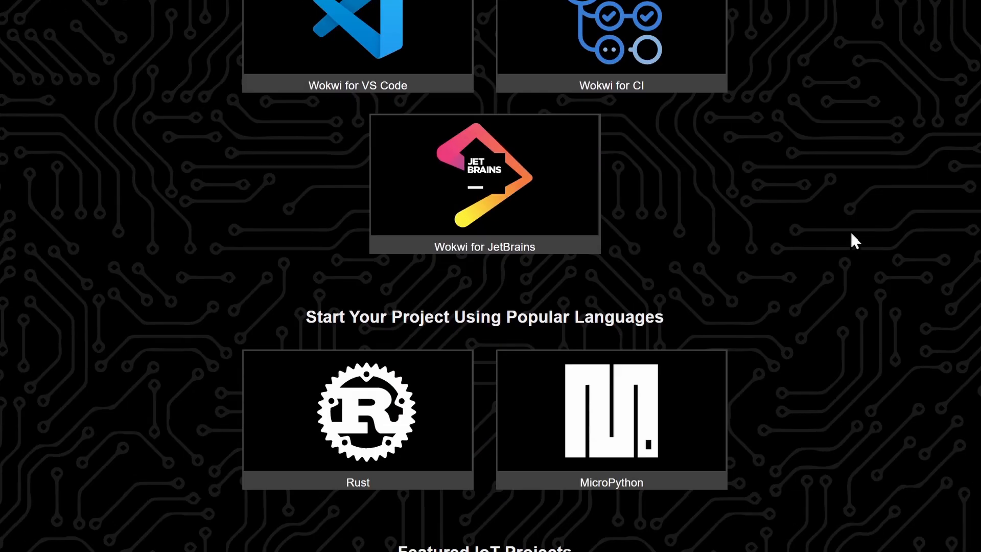
scroll(down, 3)
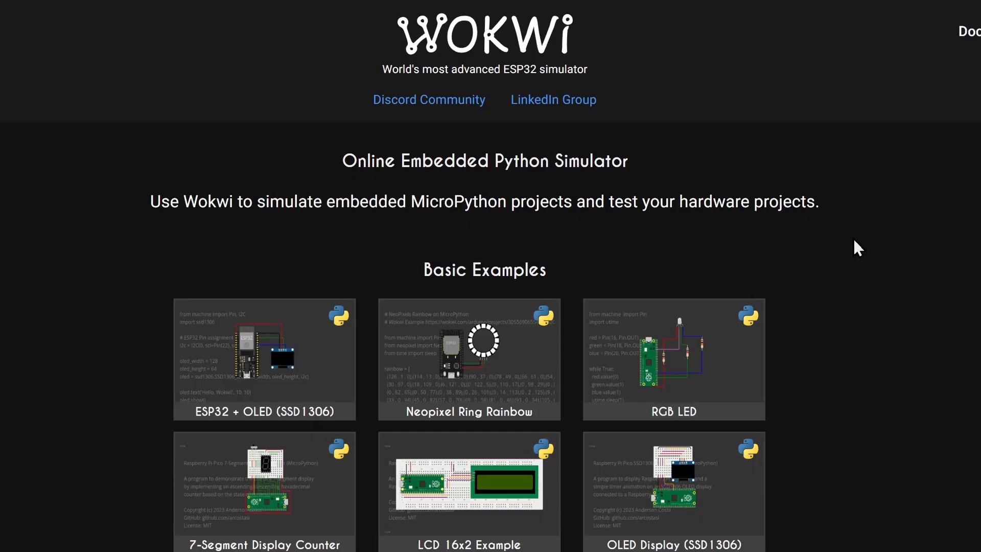
scroll(down, 3)
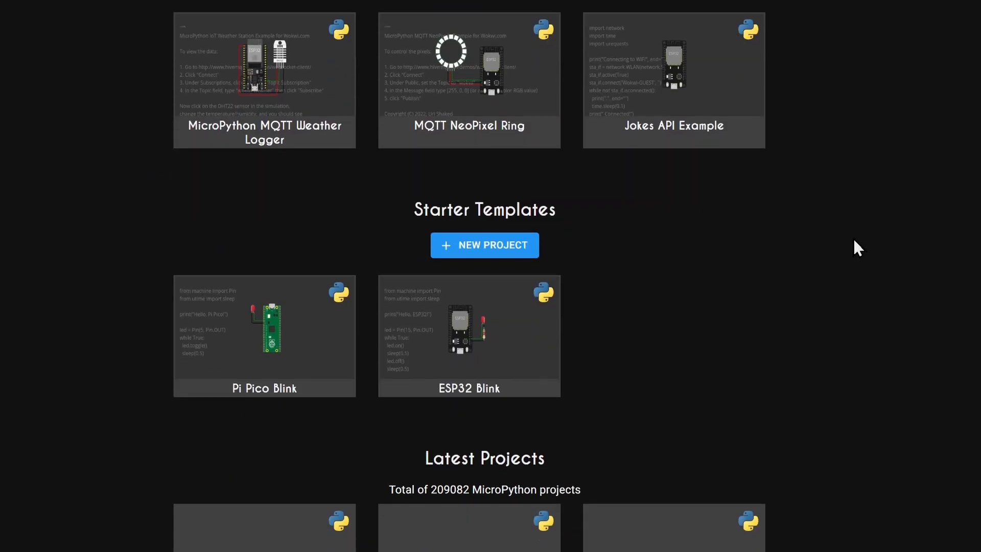
mouse_move(537, 357)
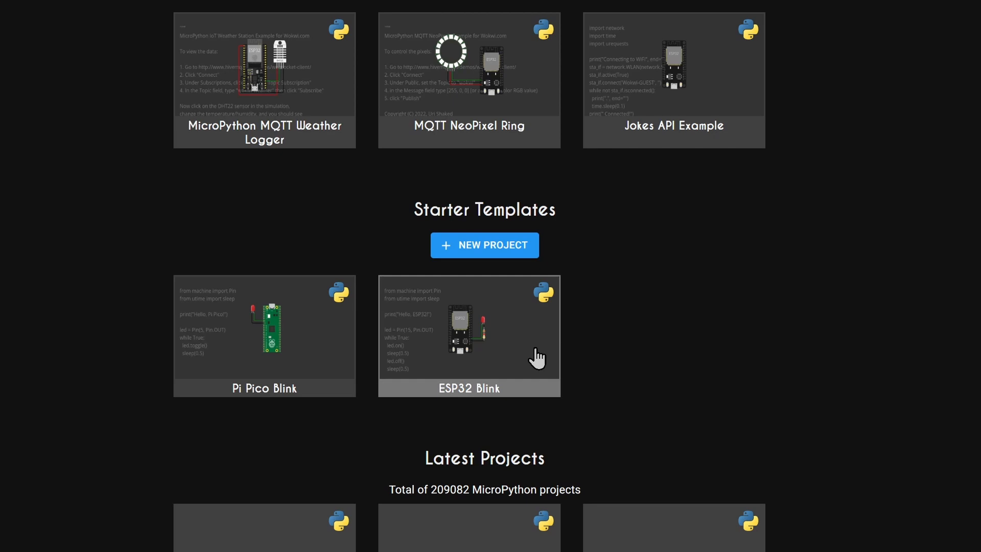
mouse_move(498, 253)
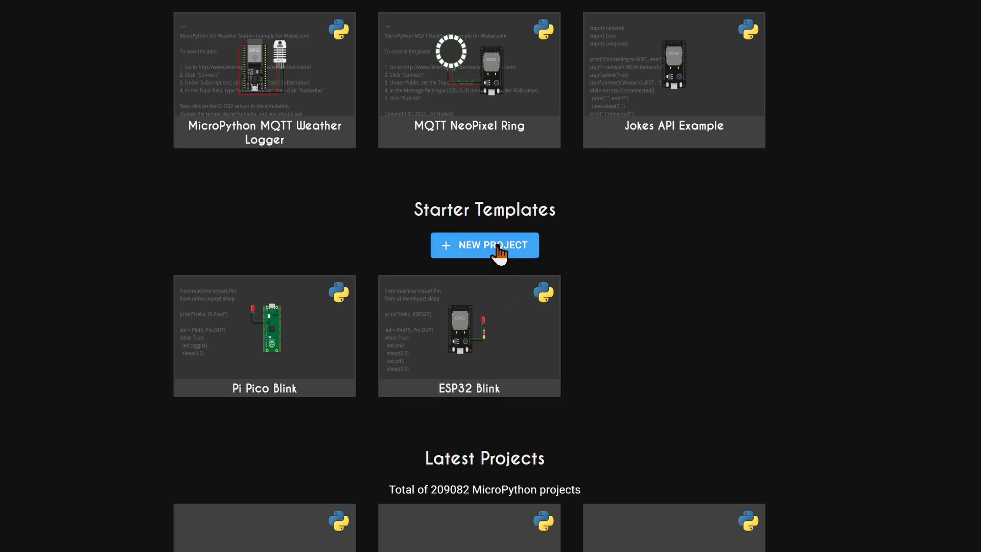
click(484, 245)
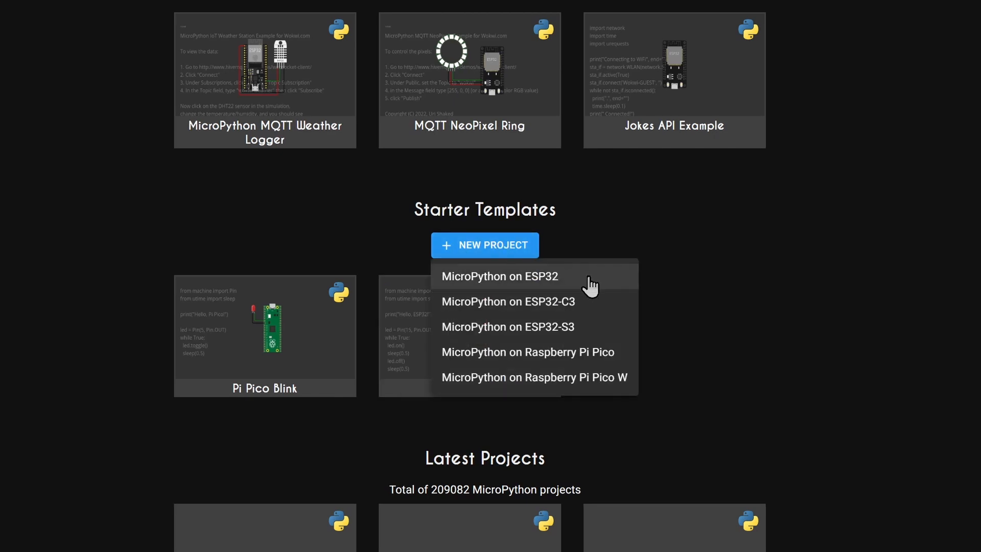
click(499, 275)
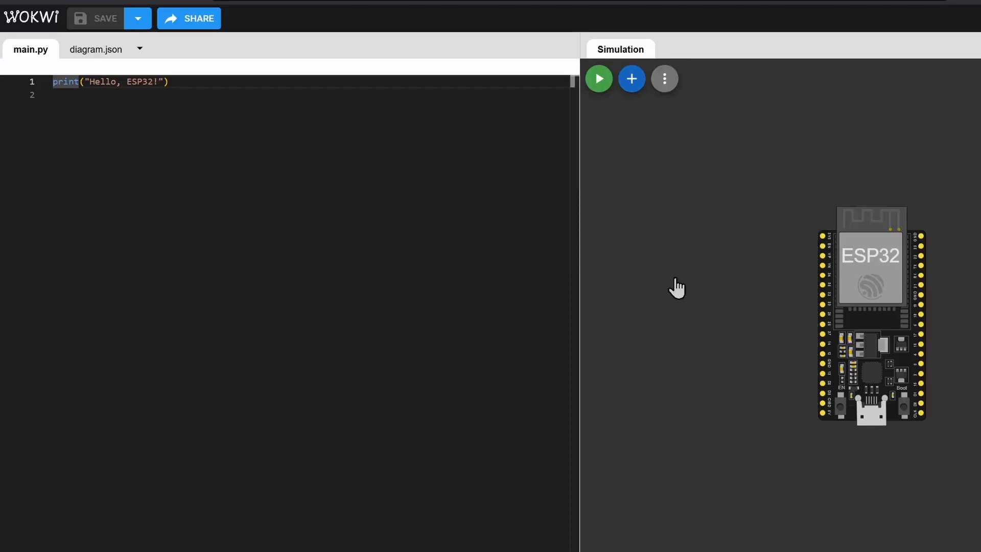
Step: Run the Hello ESP32 MicroPython script and watch its serial output
click(598, 78)
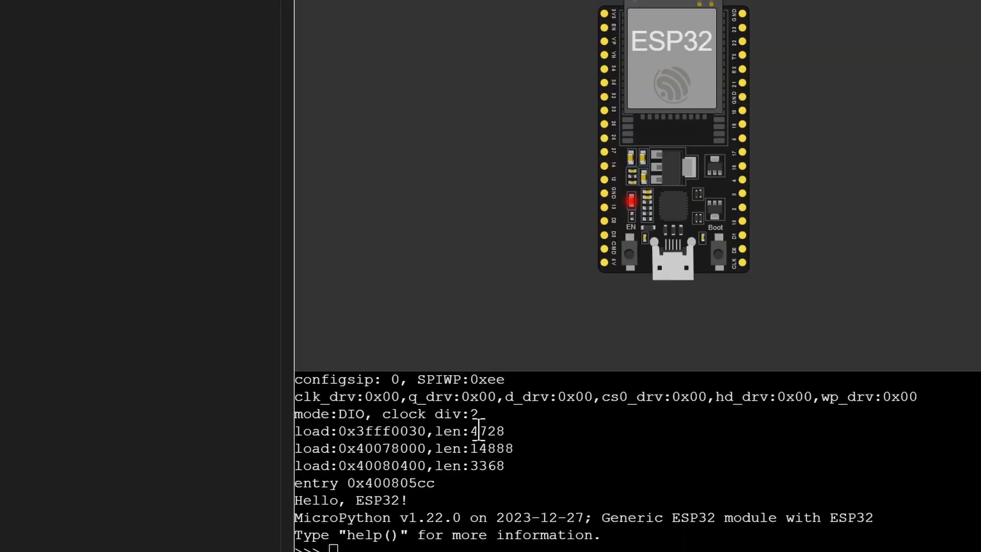
double_click(365, 499)
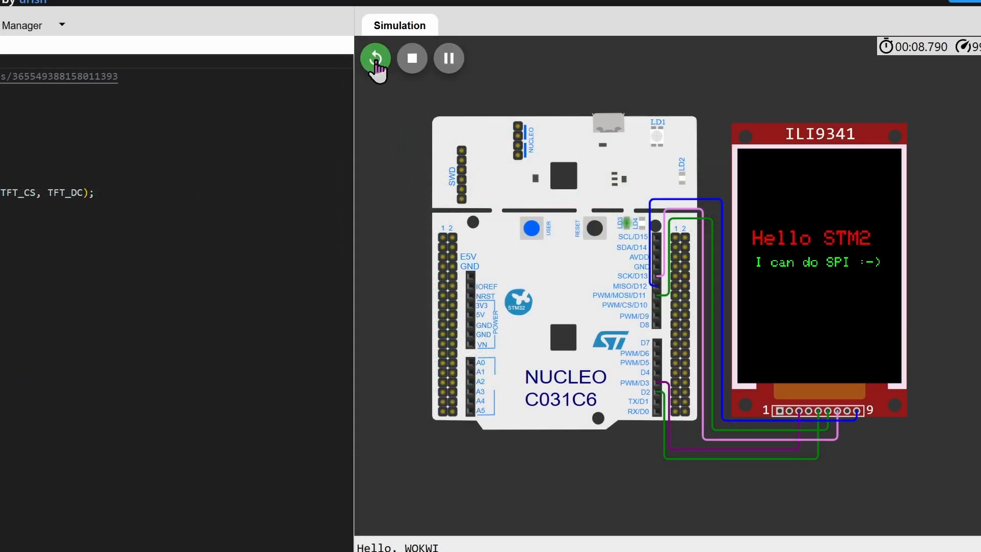
Step: Restart the STM32 Nucleo ILI9341 TFT simulation
click(375, 58)
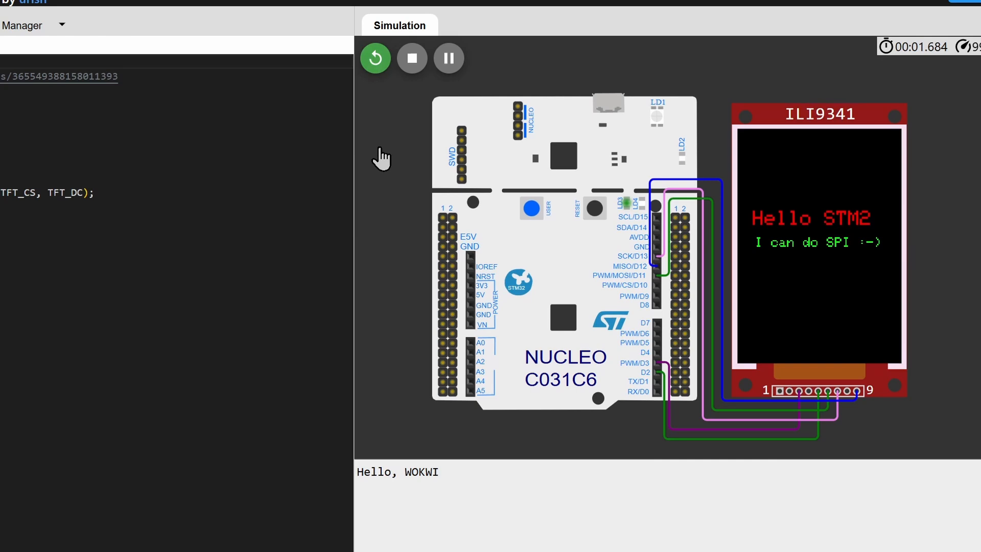